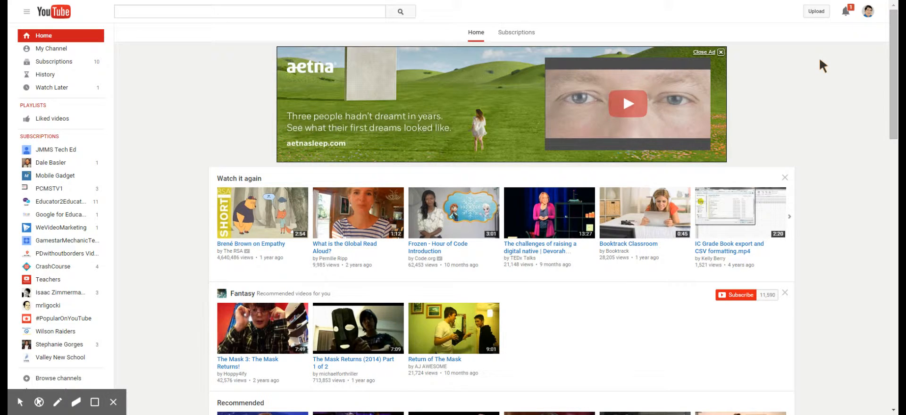
mouse_move(816, 12)
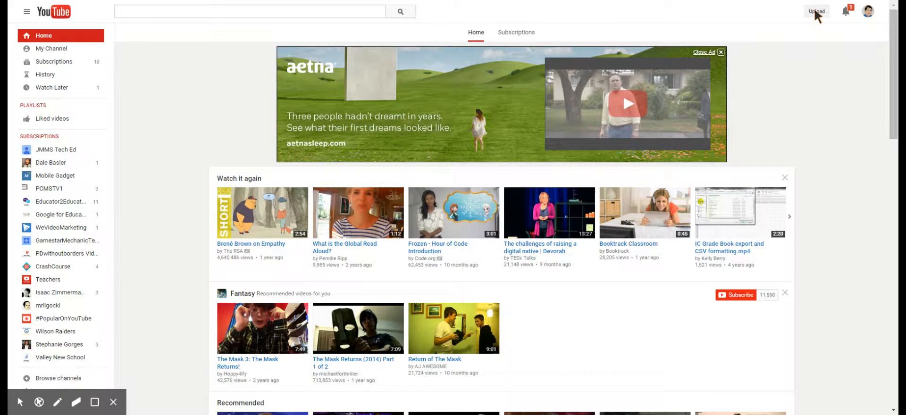
Go to the YouTube upload page from the top-right Upload button.
click(817, 10)
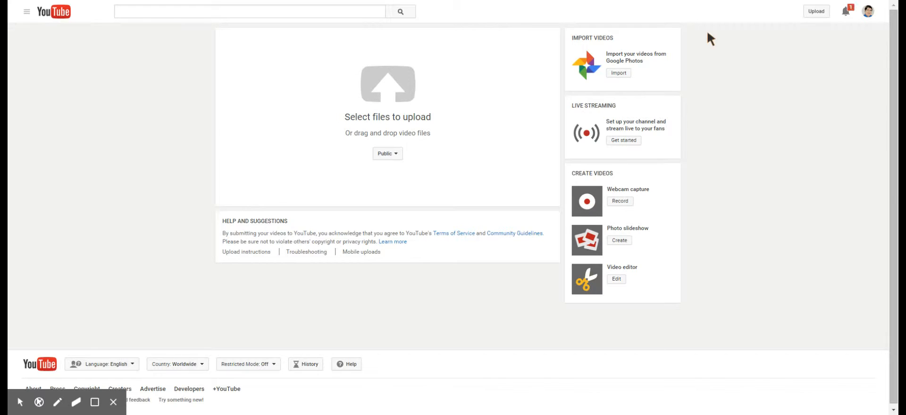
mouse_move(629, 52)
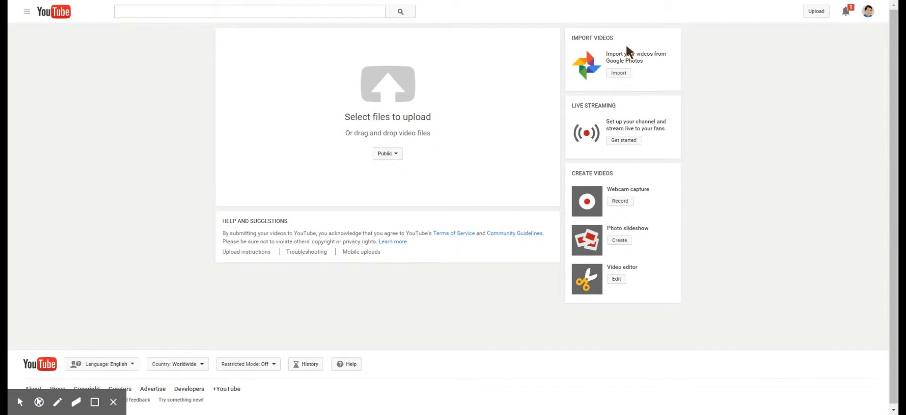
mouse_move(567, 143)
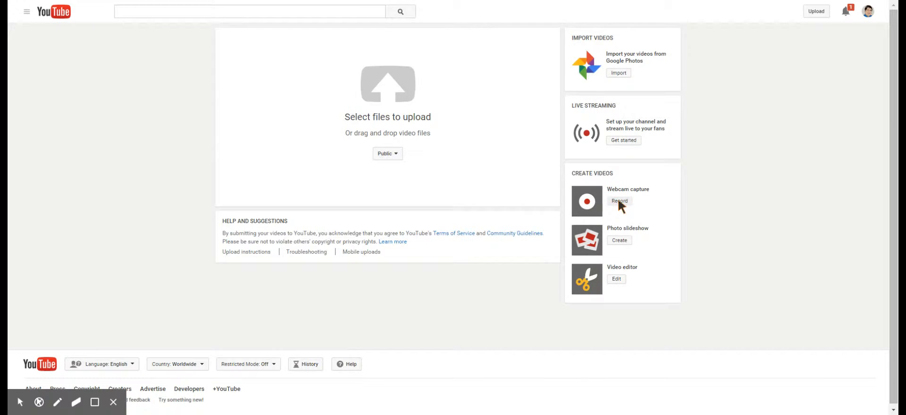
Start a webcam capture recording, allowing camera and microphone access in Flash settings.
click(619, 201)
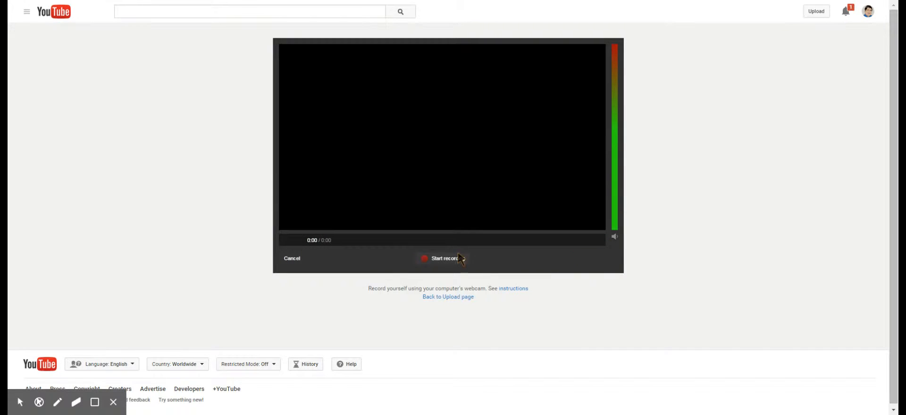
click(445, 259)
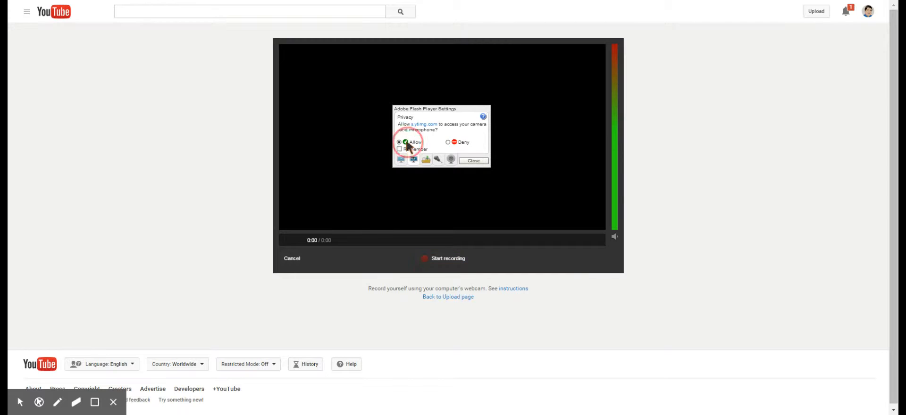
click(406, 143)
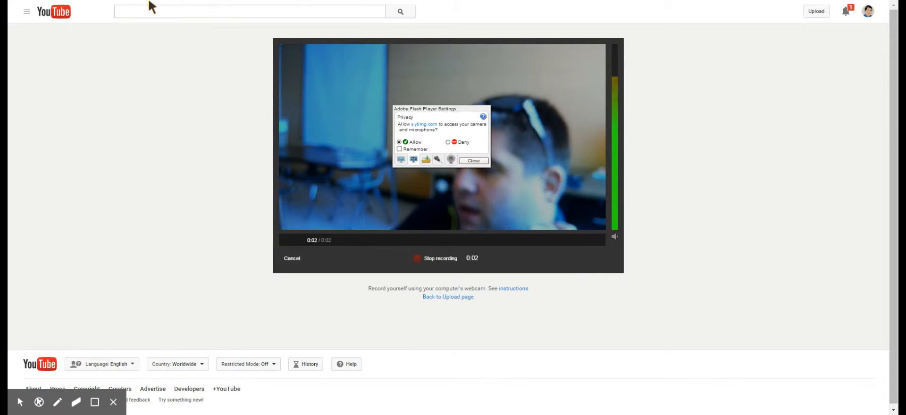
click(438, 160)
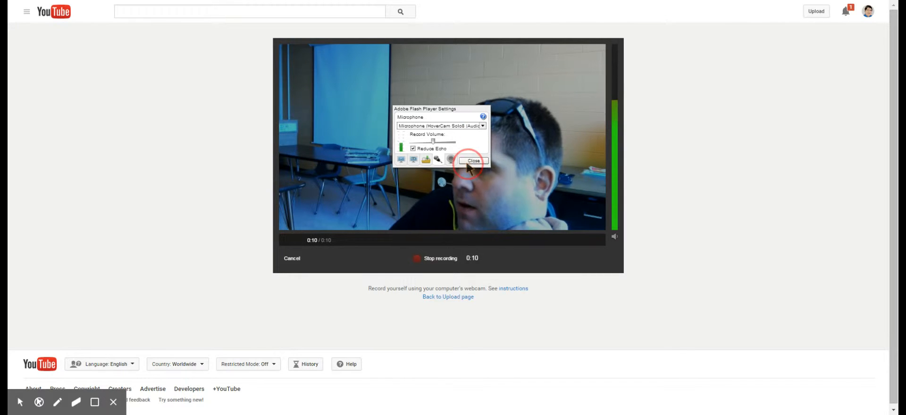
click(473, 160)
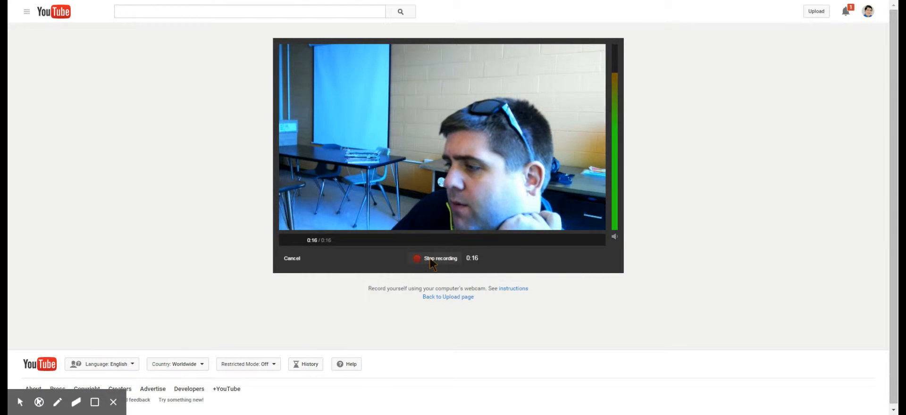
Stop the 17-second recording and continue to the video's info and settings page.
click(416, 259)
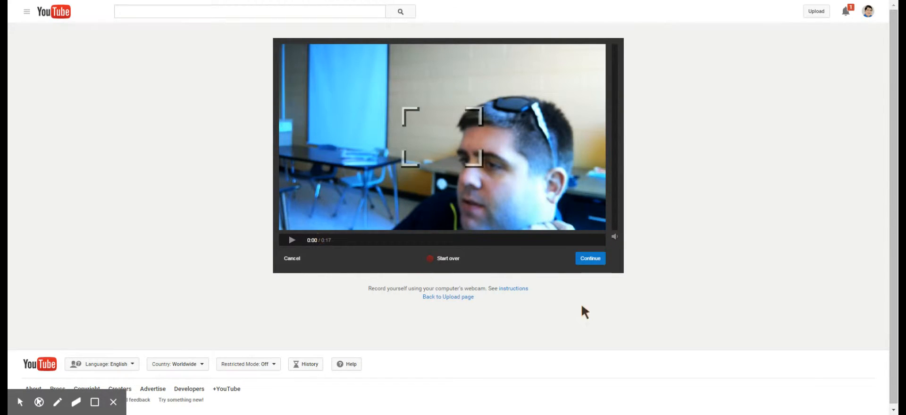
click(590, 259)
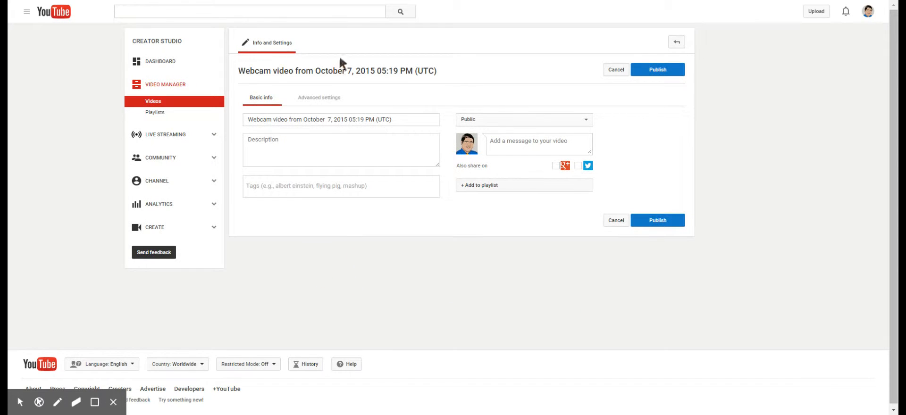
Keep the default title, set privacy to Private and save the changes.
triple_click(341, 120)
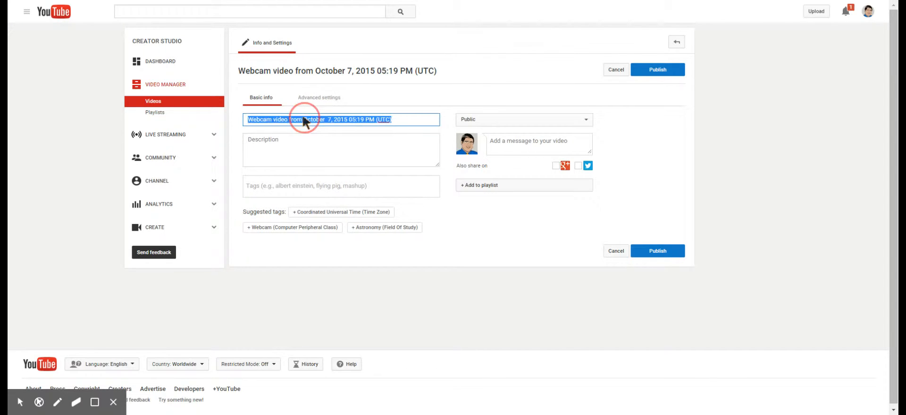
click(341, 151)
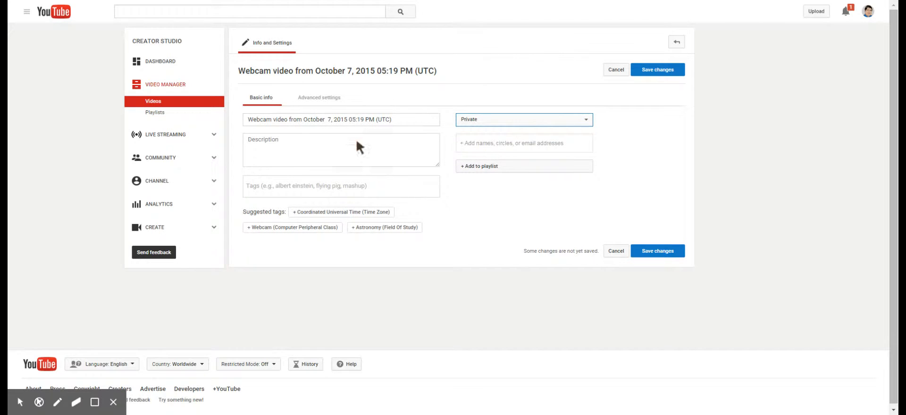
click(657, 69)
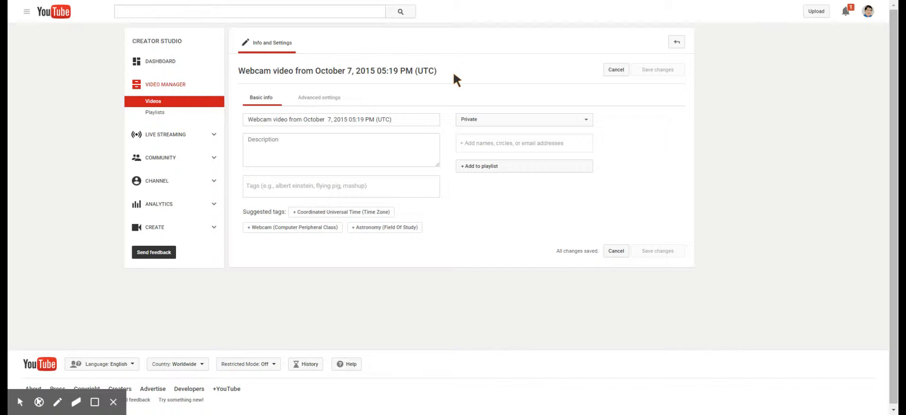
mouse_move(125, 110)
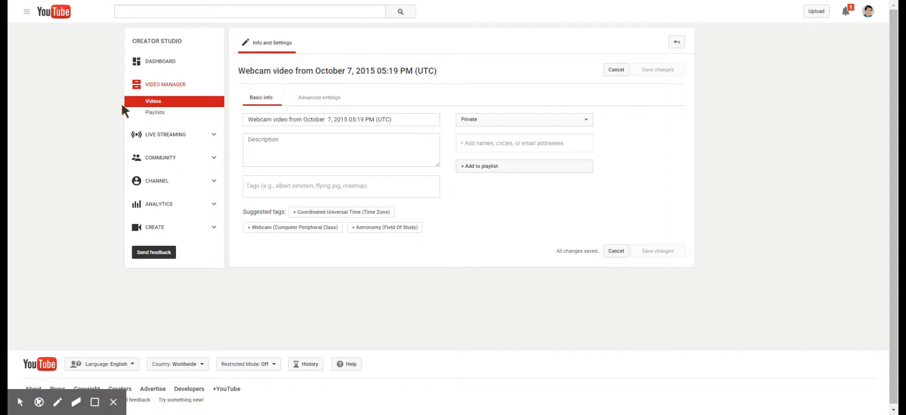
mouse_move(53, 14)
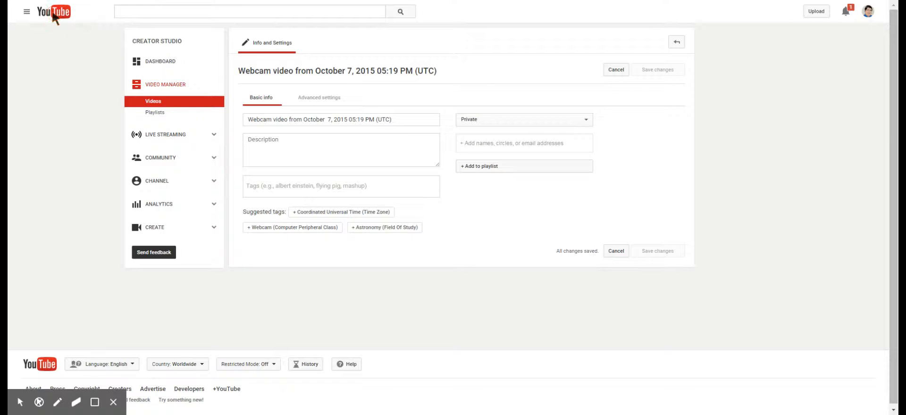
Return to the YouTube home page and go to My Channel (Isaac Zimmermann).
click(53, 11)
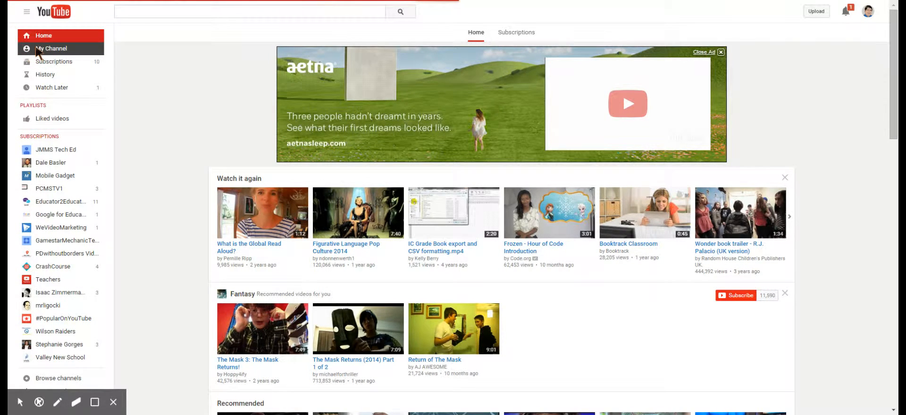
click(52, 48)
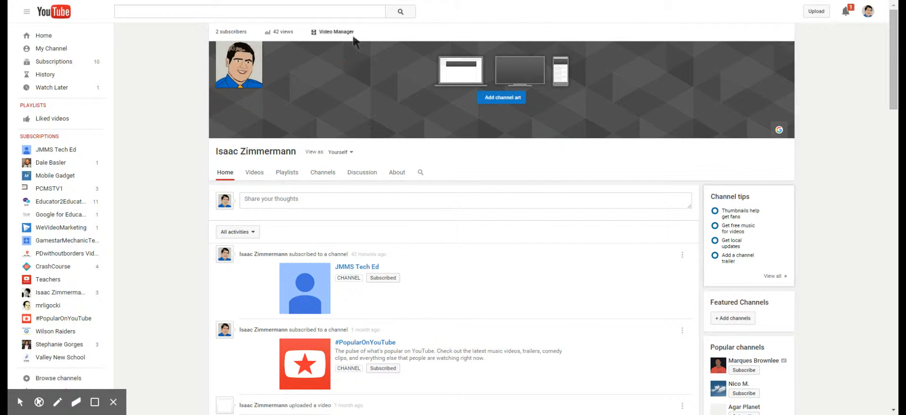
Show Video Manager, where the new webcam video is listed as processing.
click(336, 31)
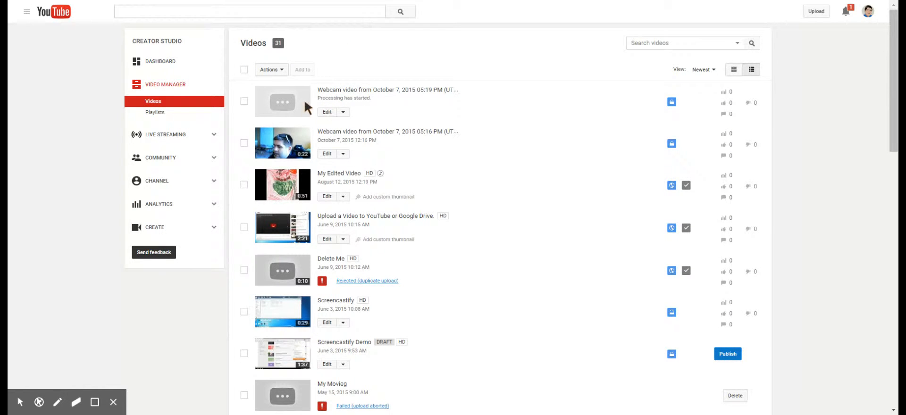
mouse_move(296, 114)
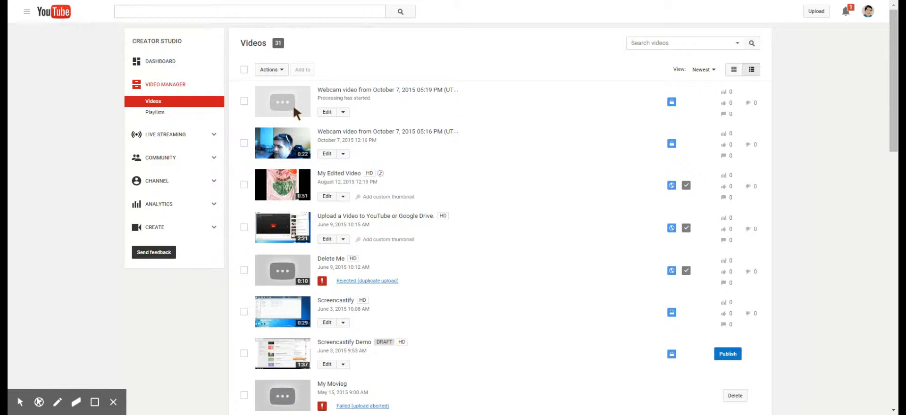
mouse_move(324, 138)
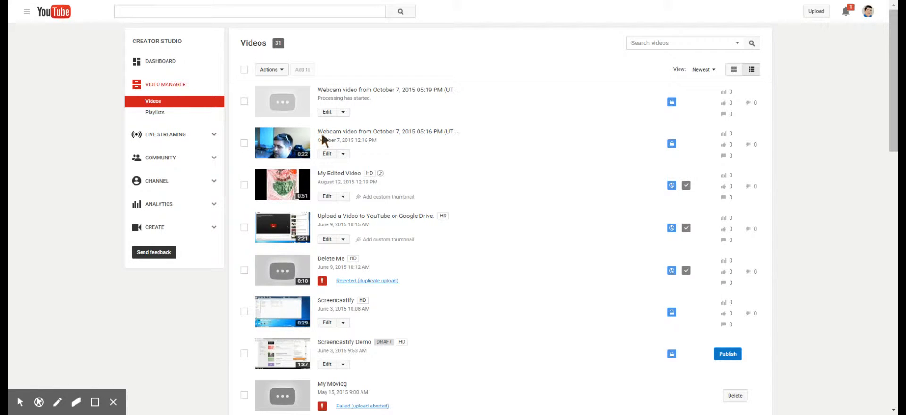
mouse_move(665, 139)
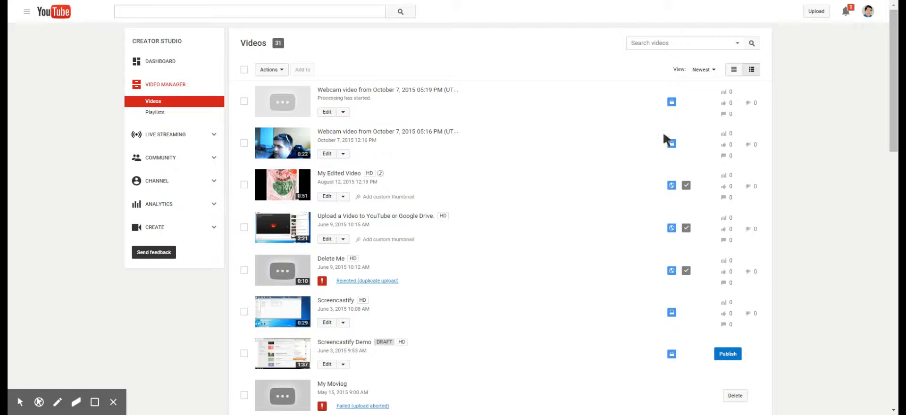
mouse_move(672, 102)
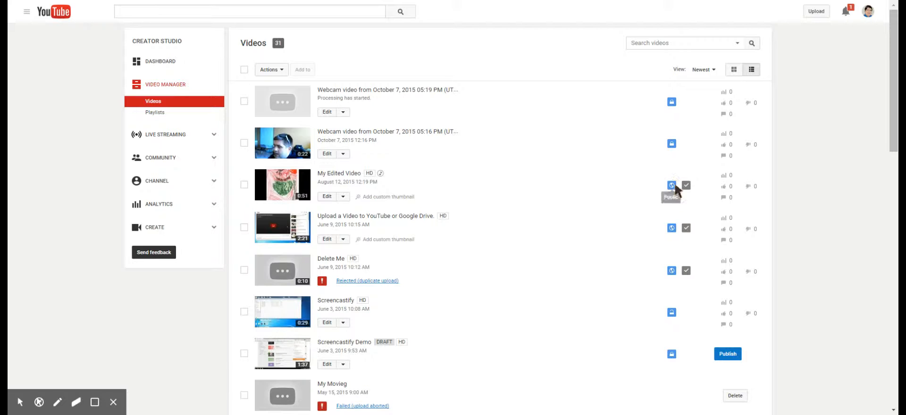
mouse_move(673, 281)
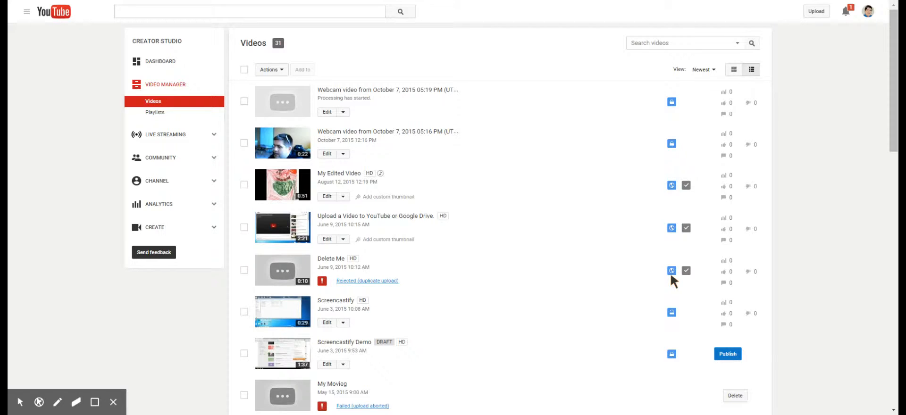
mouse_move(671, 312)
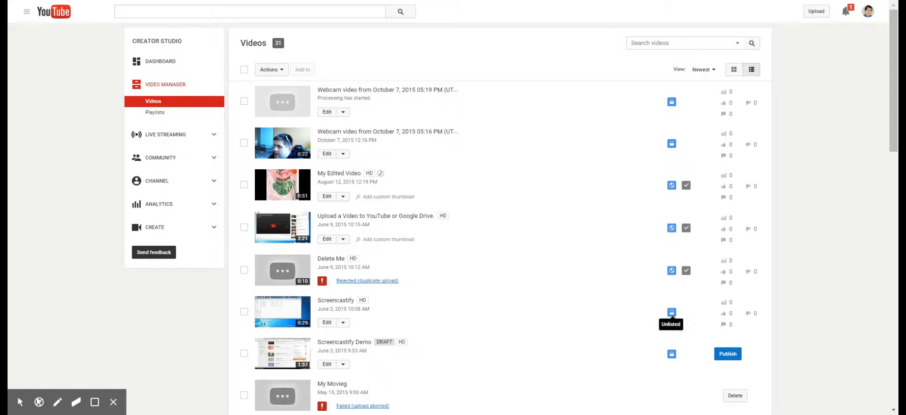